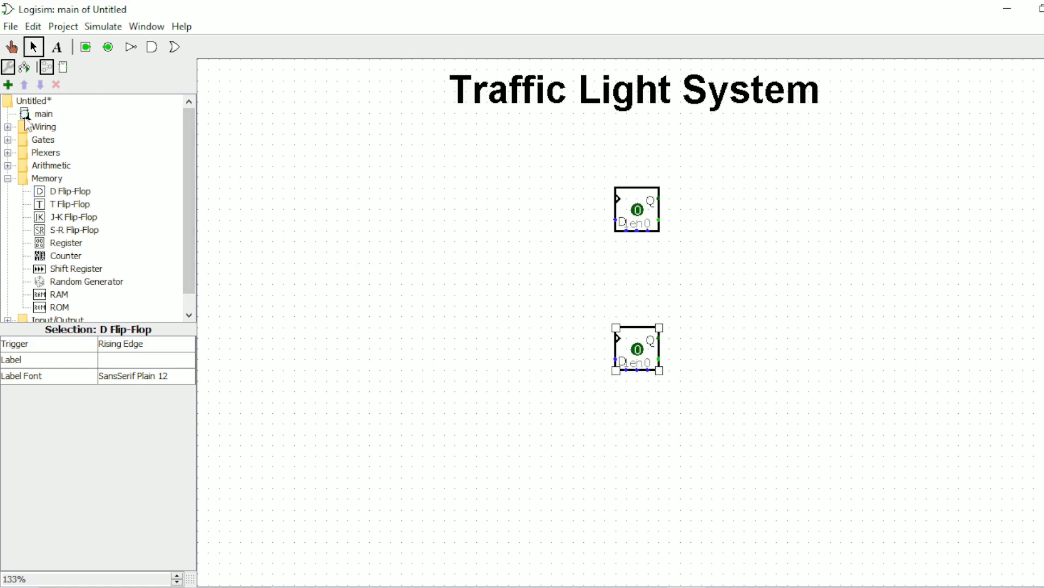
Step: Place two AND gates beside the flip-flops and an input pin labelled E on the left
left_click(151, 47)
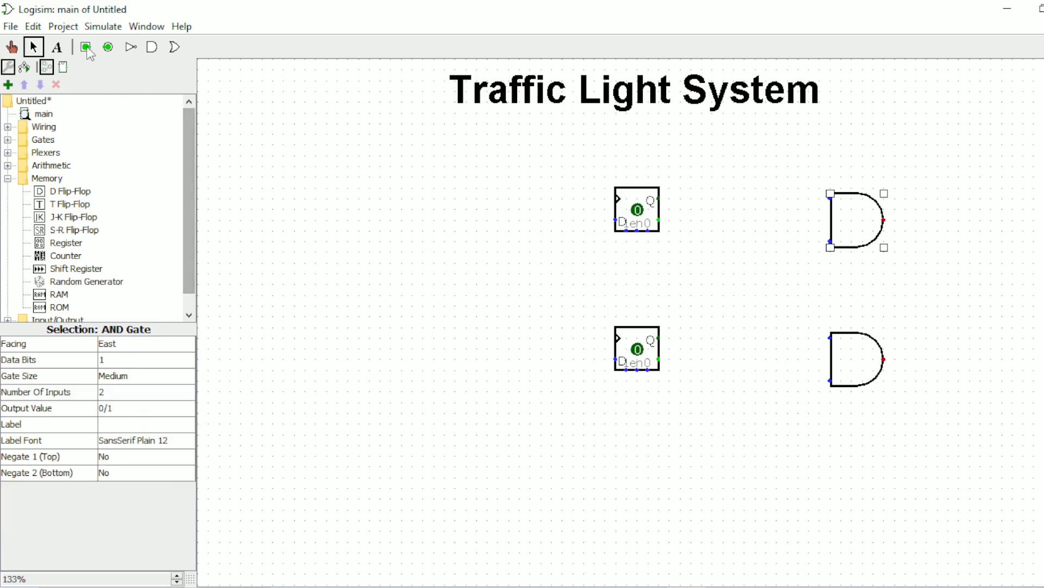
left_click(85, 47)
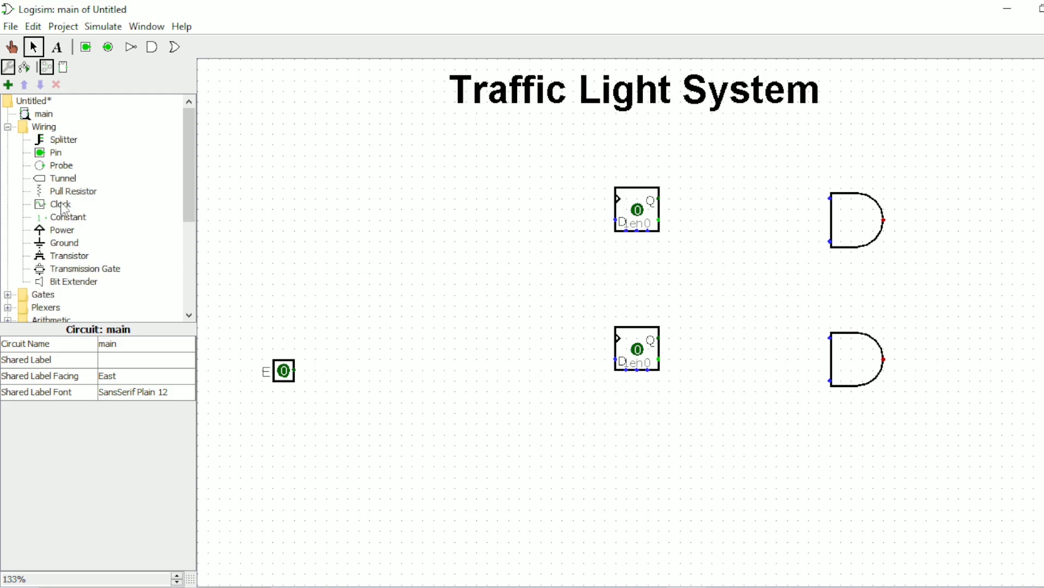
Step: Add a clock to the top flip-flop and wire pin E into both flip-flops' enable inputs
left_click(61, 203)
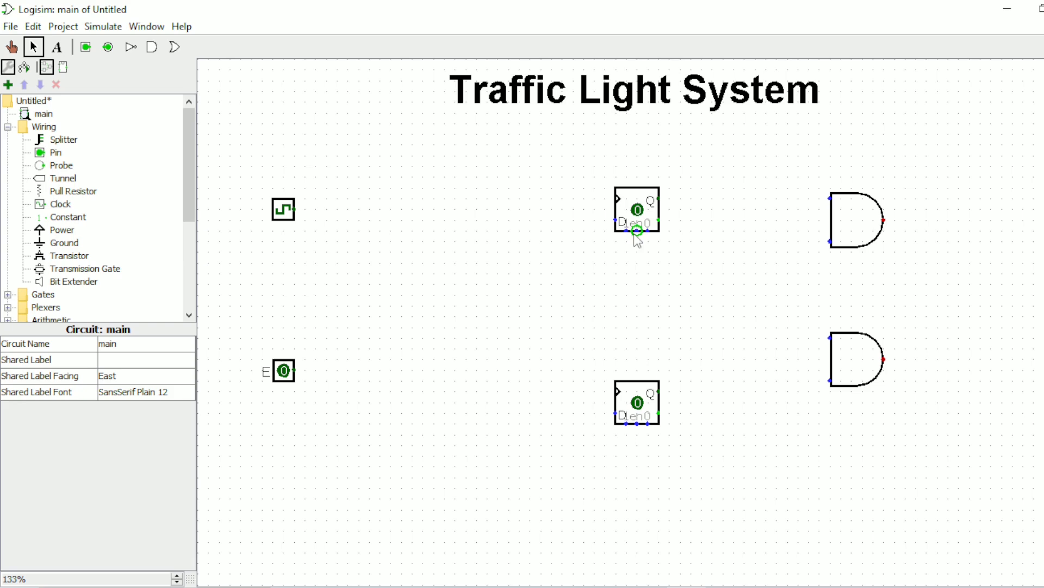
mouse_move(634, 231)
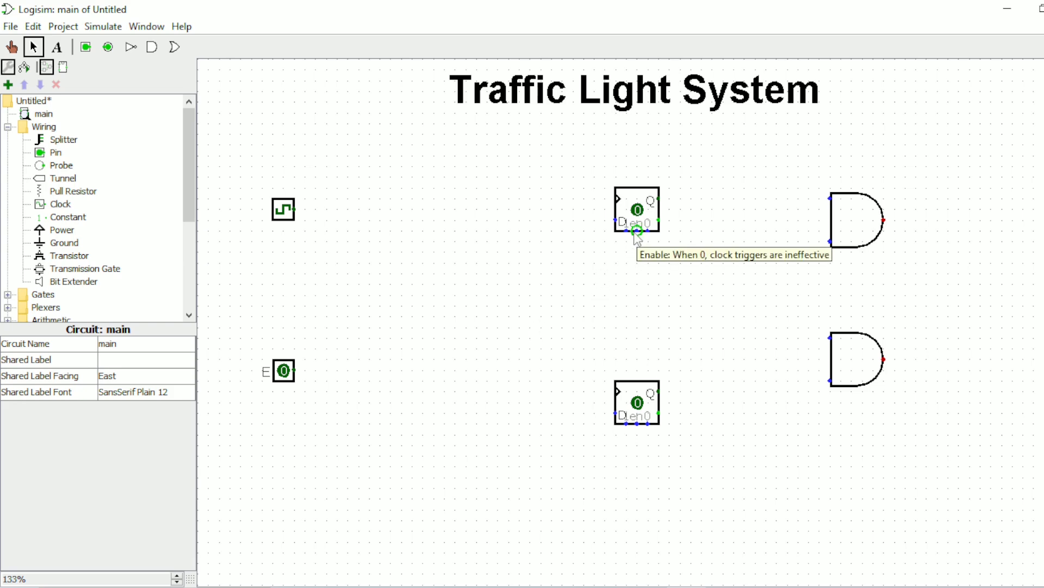
left_click_drag(638, 232, 637, 339)
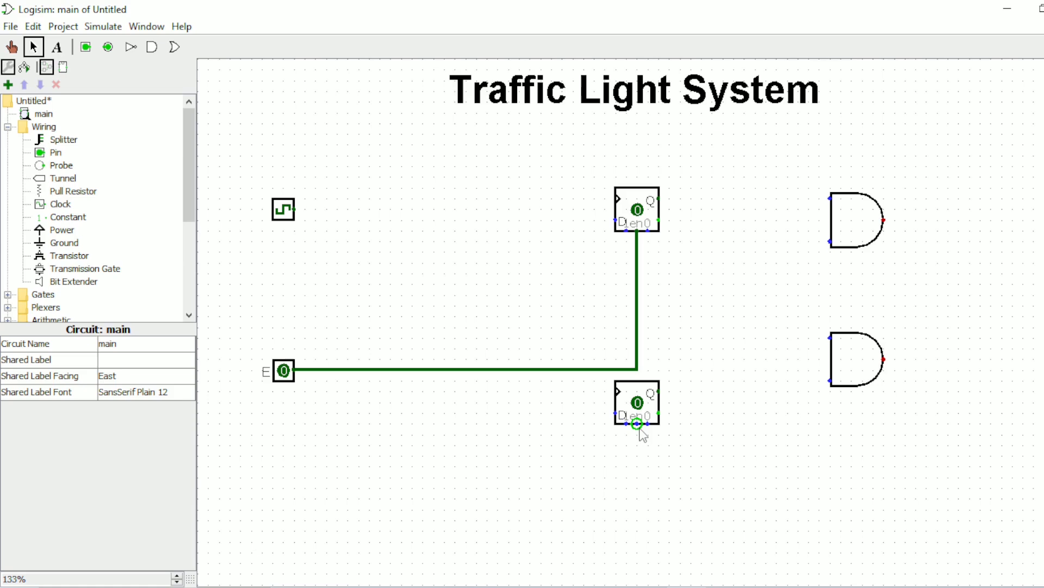
left_click_drag(637, 427, 410, 459)
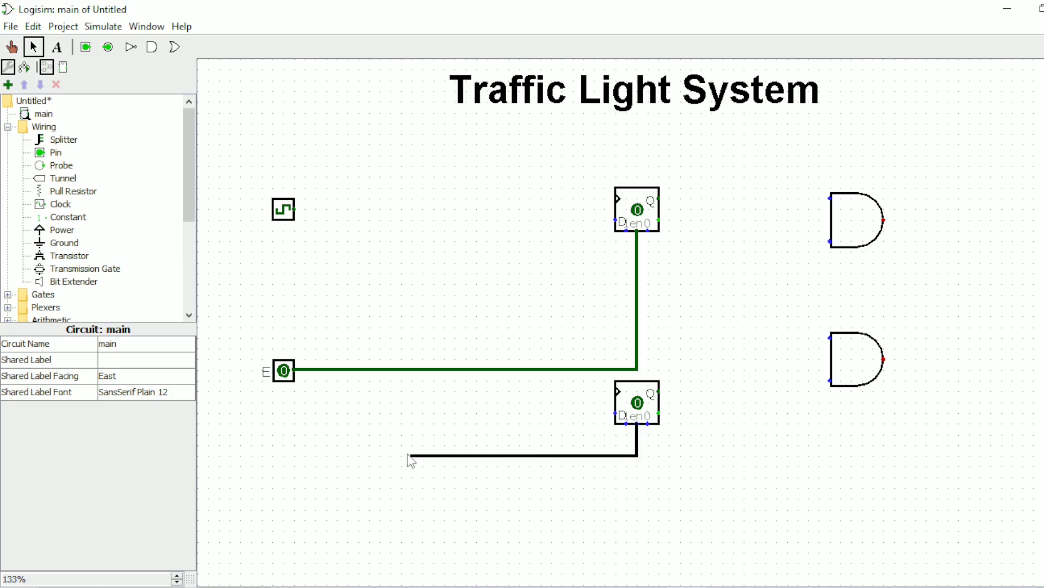
left_click_drag(410, 455, 401, 370)
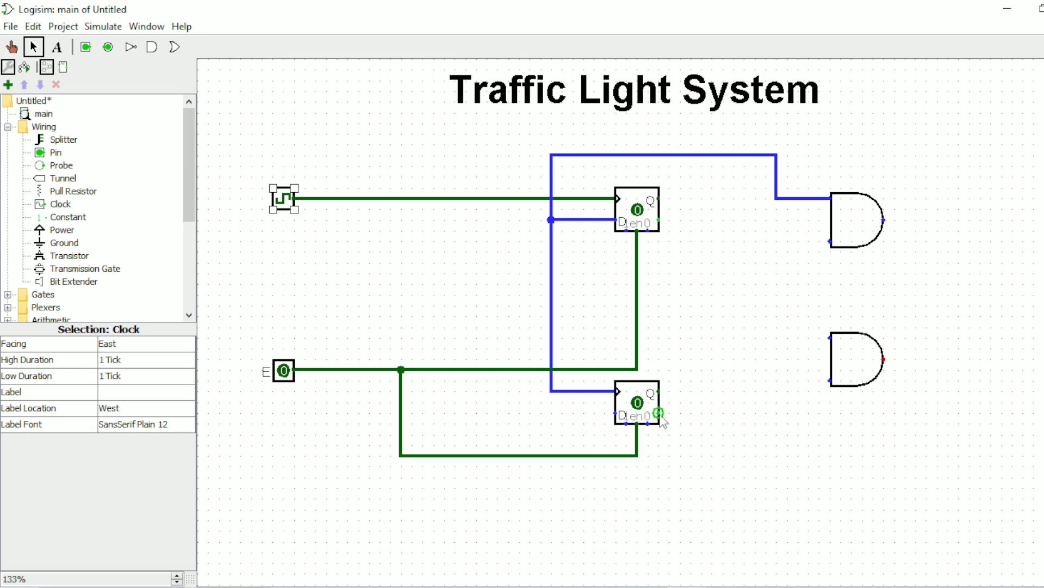
Step: Wire the bottom flip-flop's Q to the top AND gate and the top Q-bar to the bottom D input
left_click_drag(659, 411, 766, 343)
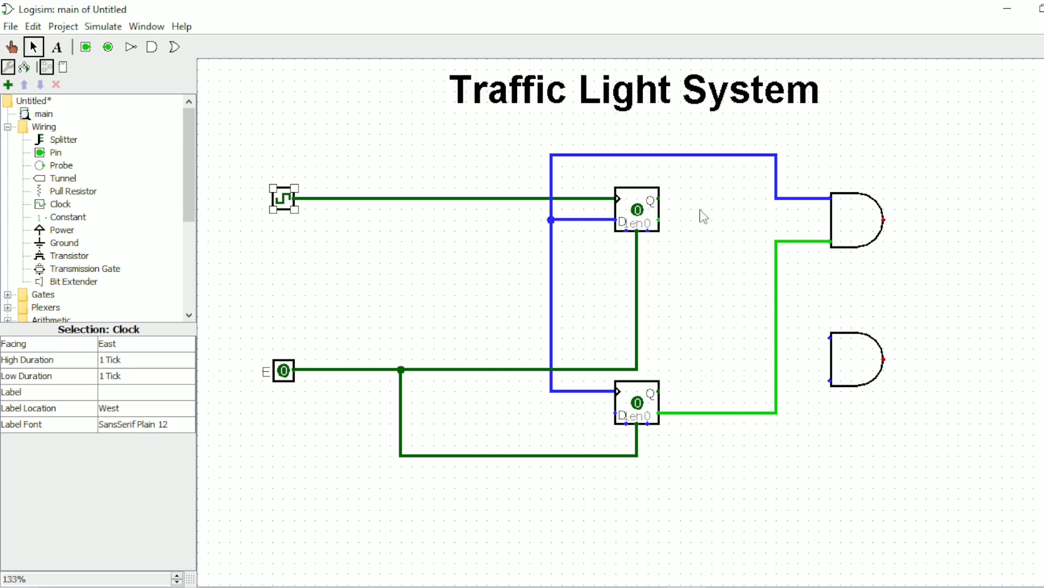
mouse_move(660, 220)
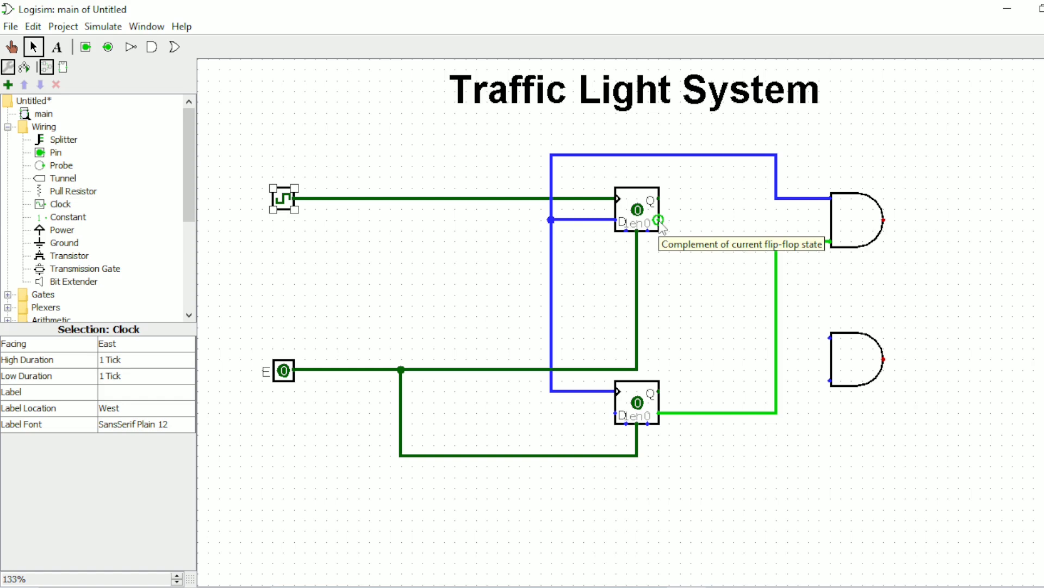
mouse_move(661, 200)
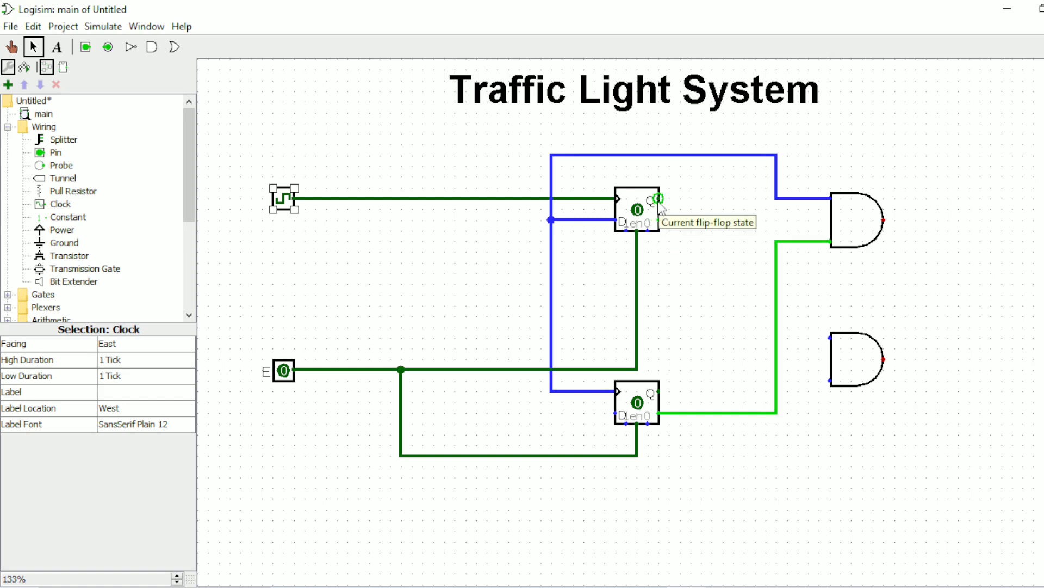
mouse_move(690, 269)
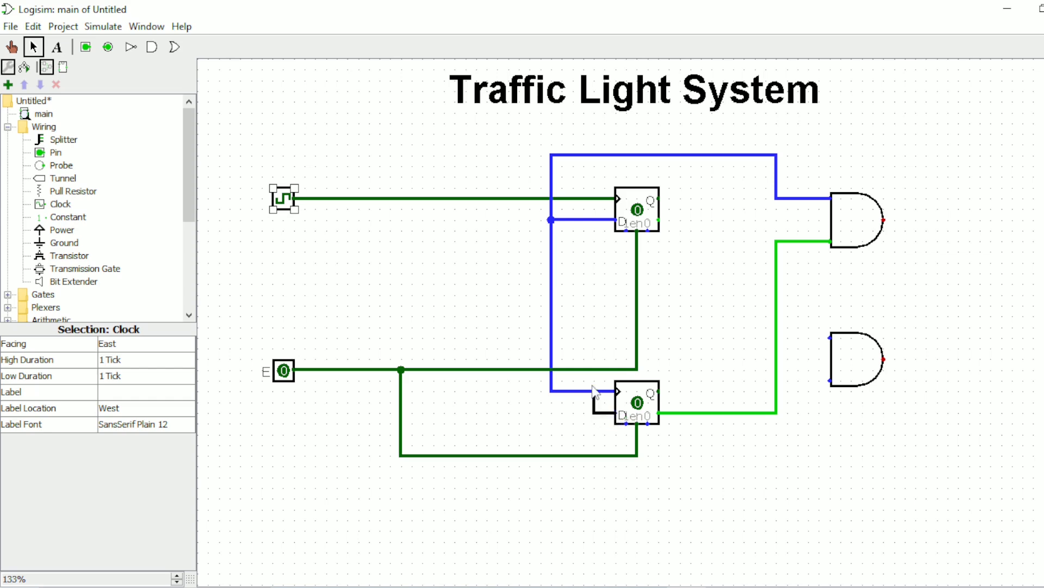
left_click_drag(593, 389, 746, 323)
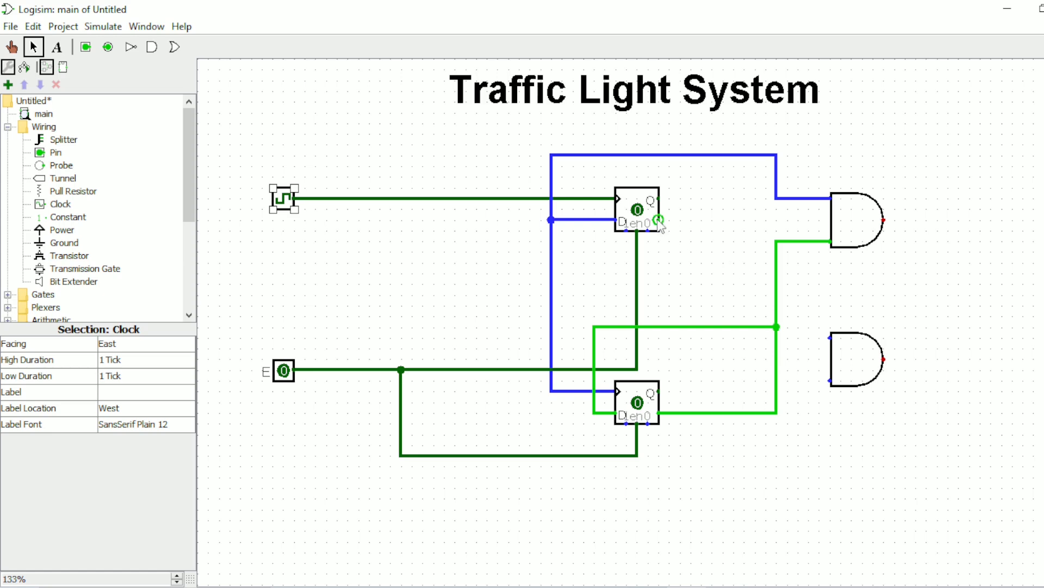
mouse_move(822, 344)
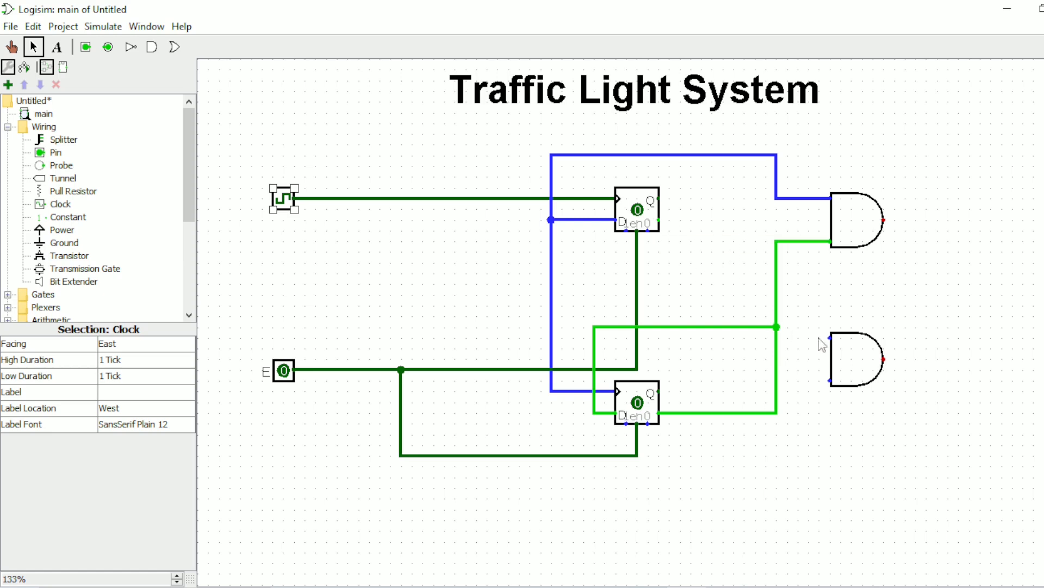
mouse_move(660, 394)
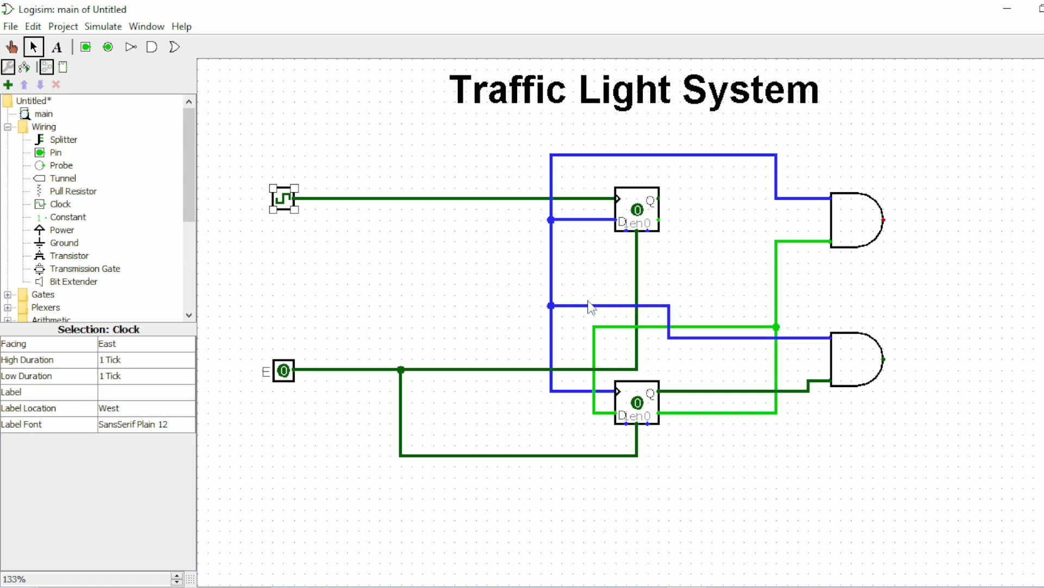
mouse_move(659, 221)
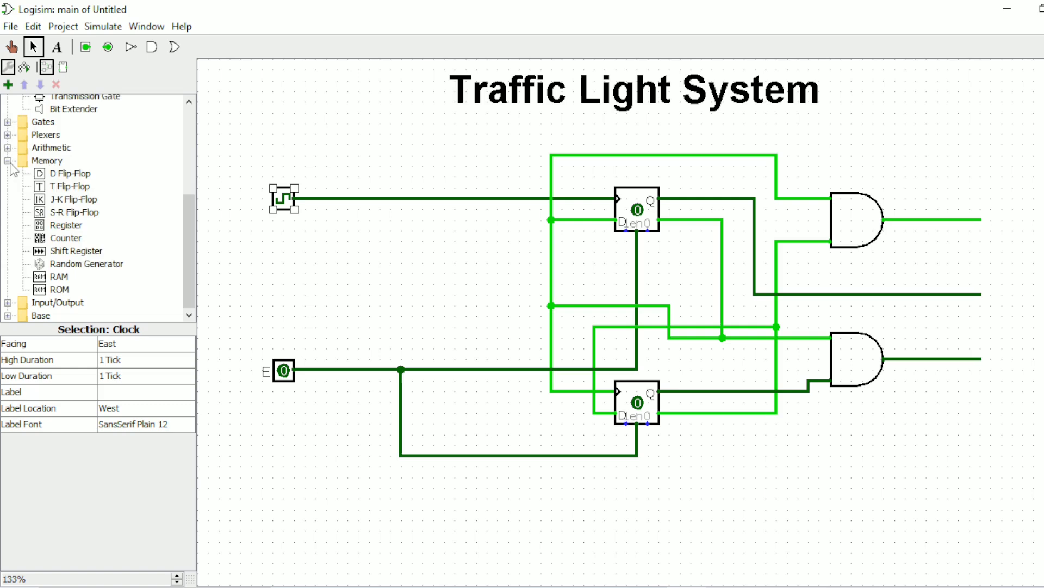
Step: Put LEDs on the three output lines with On Colors red, yellow and green
left_click(57, 264)
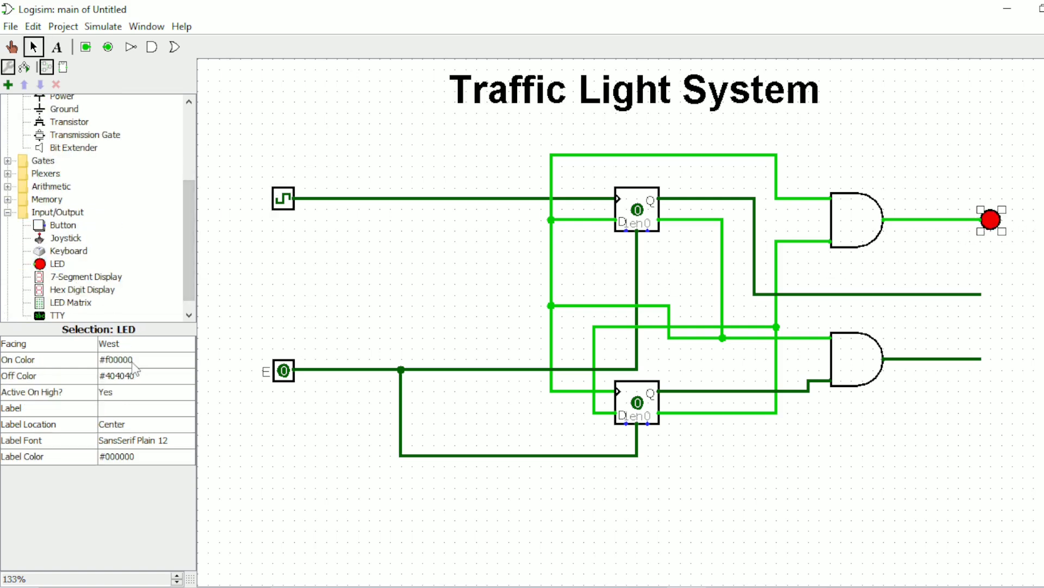
left_click(133, 360)
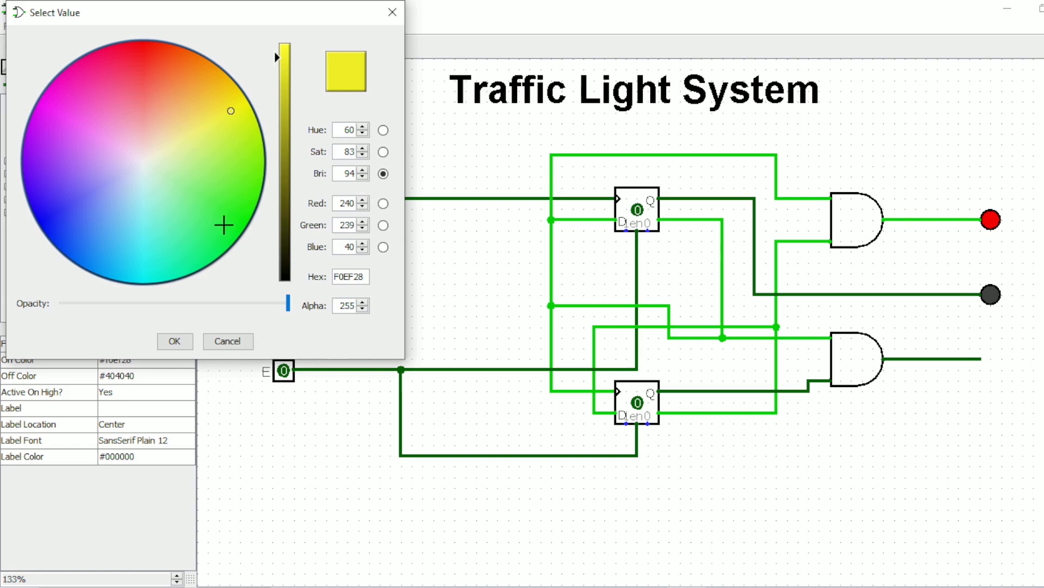
left_click(207, 178)
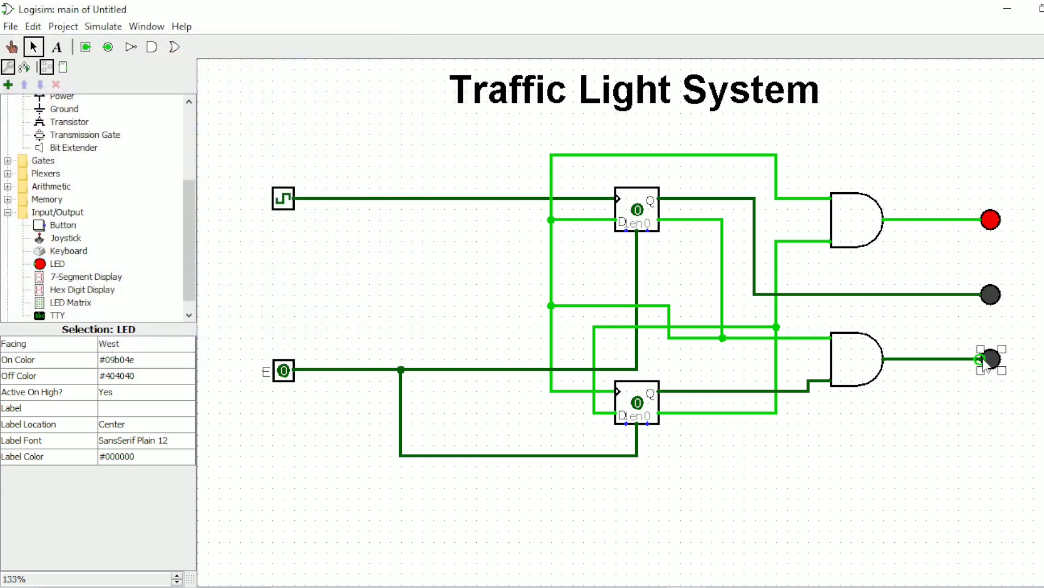
mouse_move(980, 392)
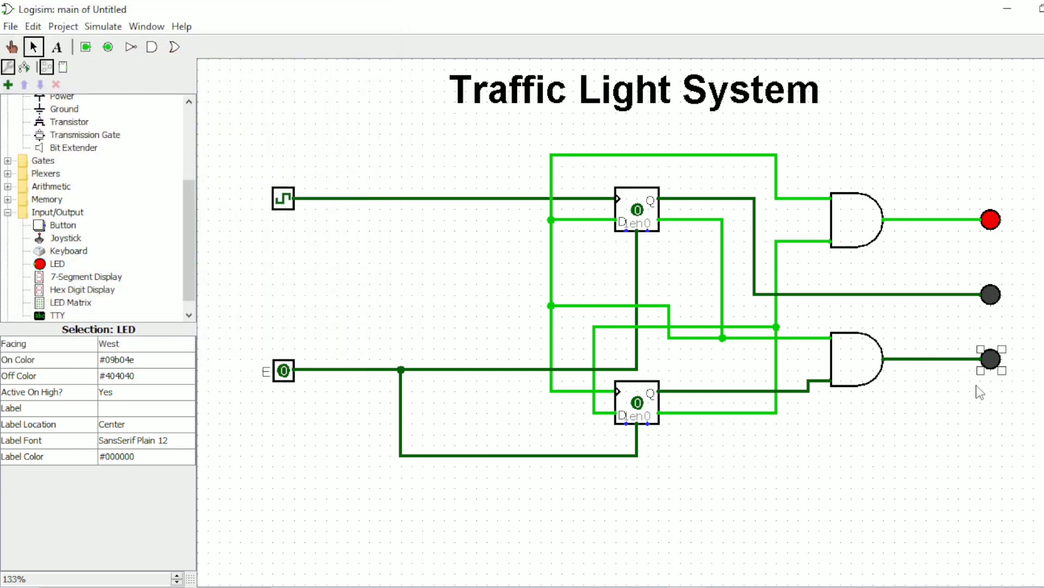
left_click(11, 47)
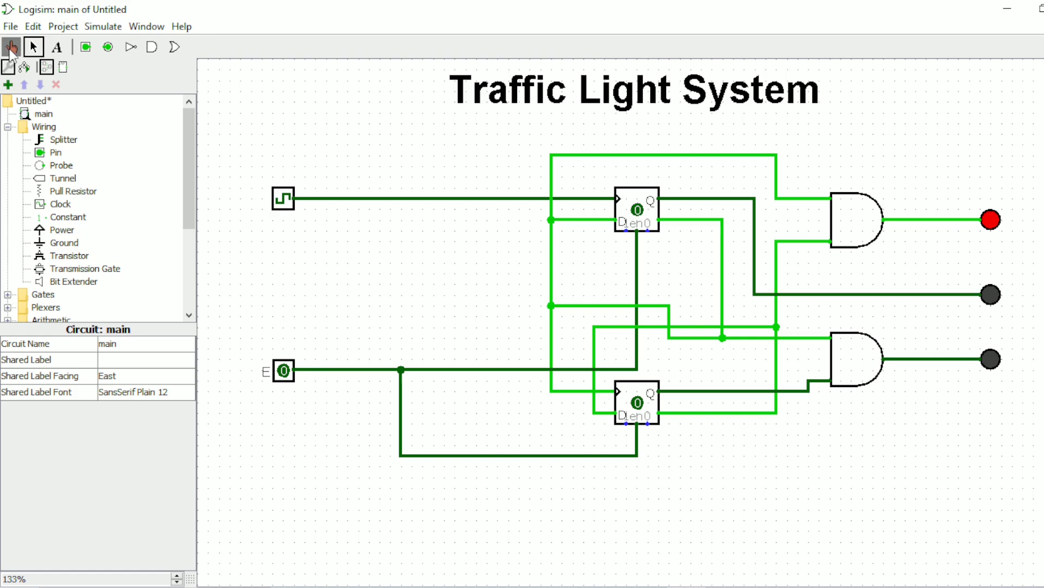
Step: Poke pin E to 1 and watch the simulation cycle the red, yellow and green lights
left_click(283, 370)
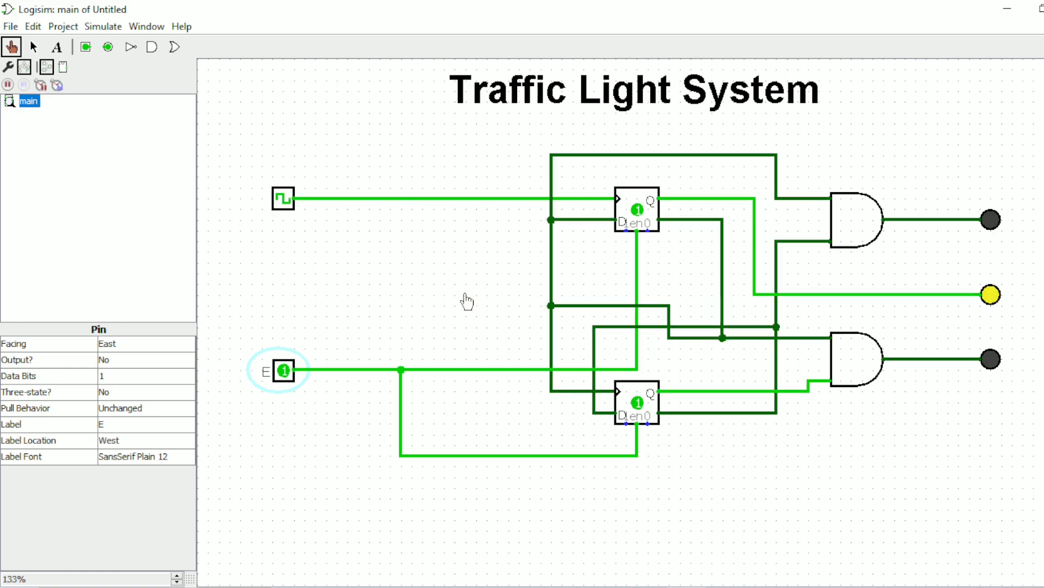
left_click(283, 197)
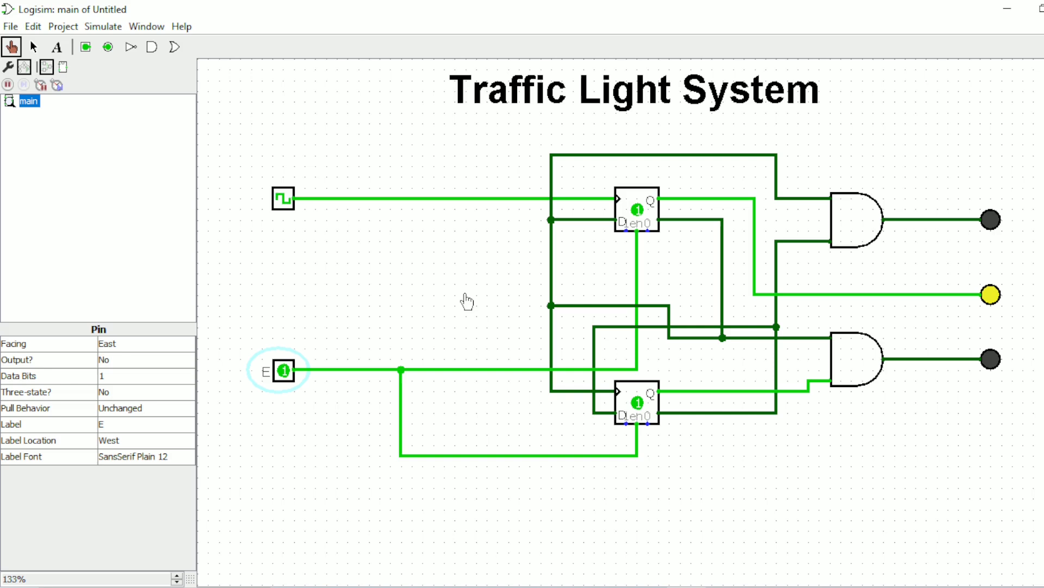
left_click(284, 196)
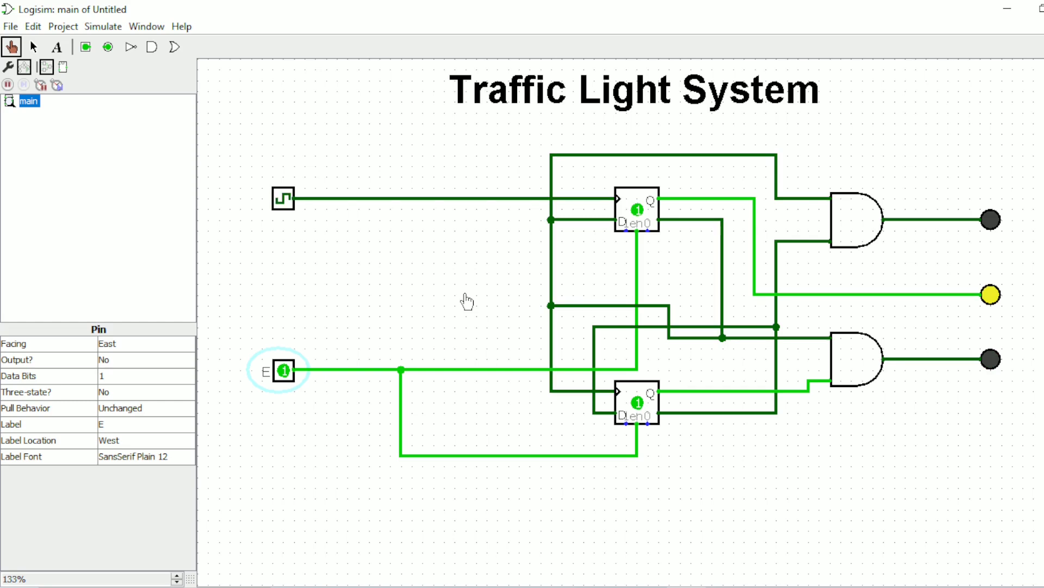
left_click(283, 197)
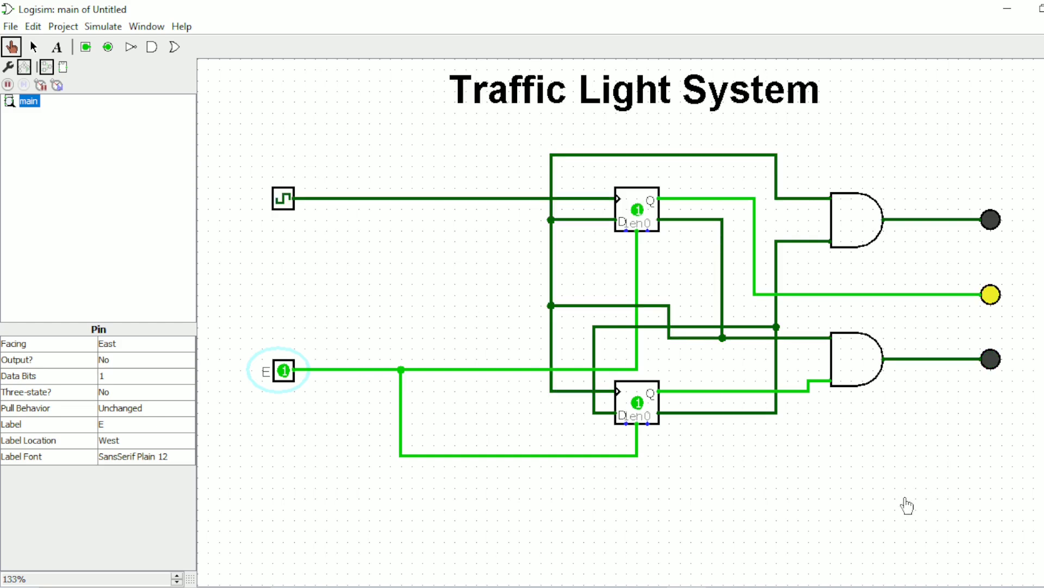
left_click(283, 197)
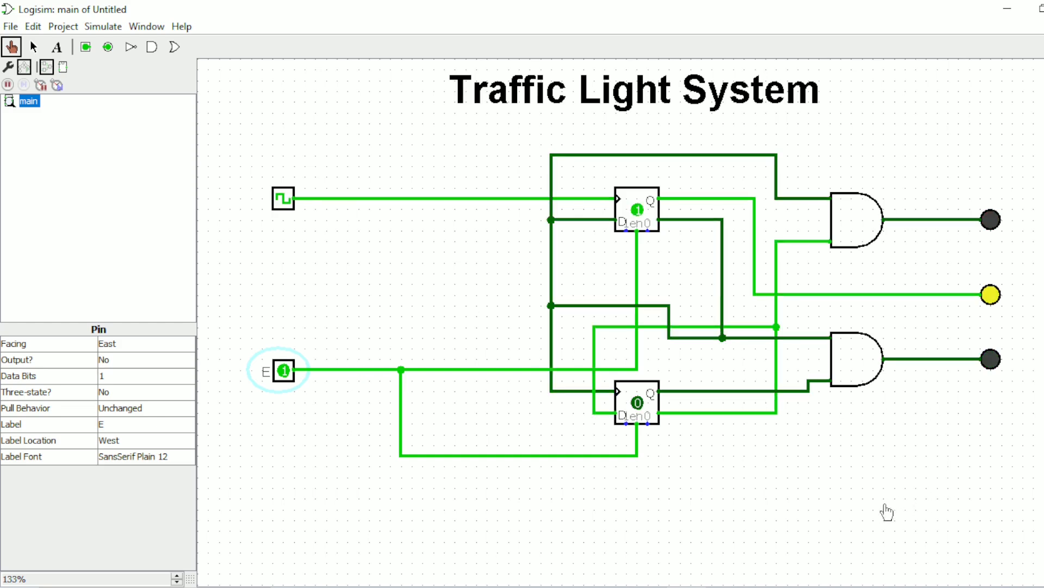